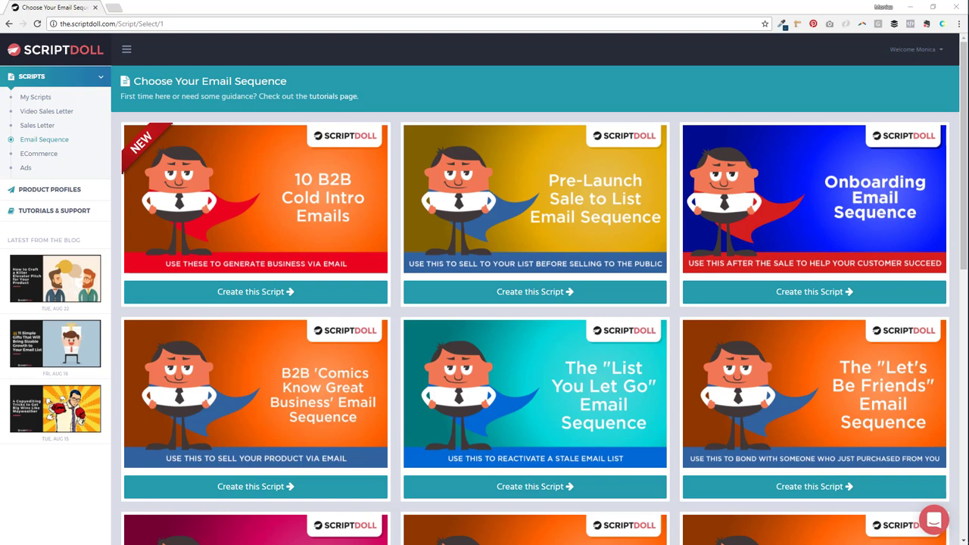
Create the 10 B2B Cold Intro Emails script from its sequence card.
click(254, 291)
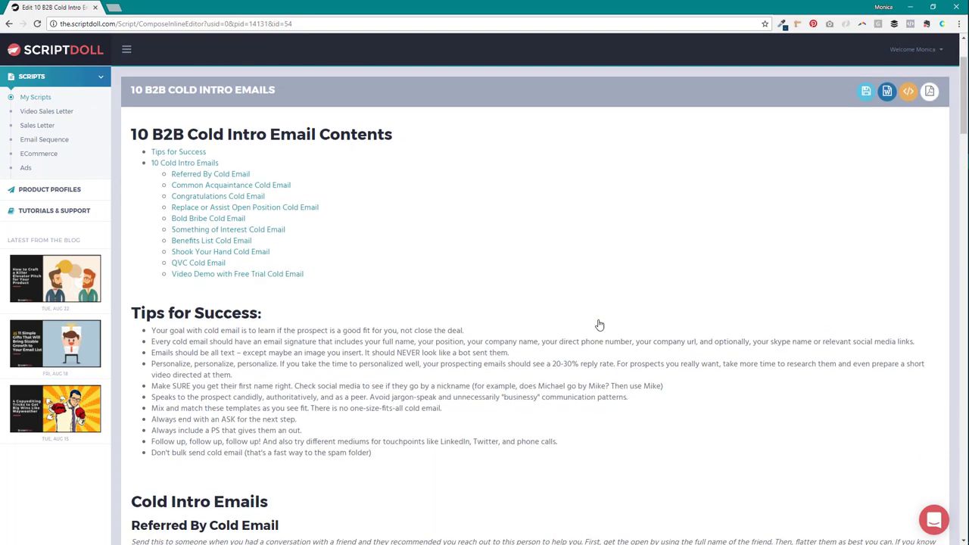
scroll(down, 3)
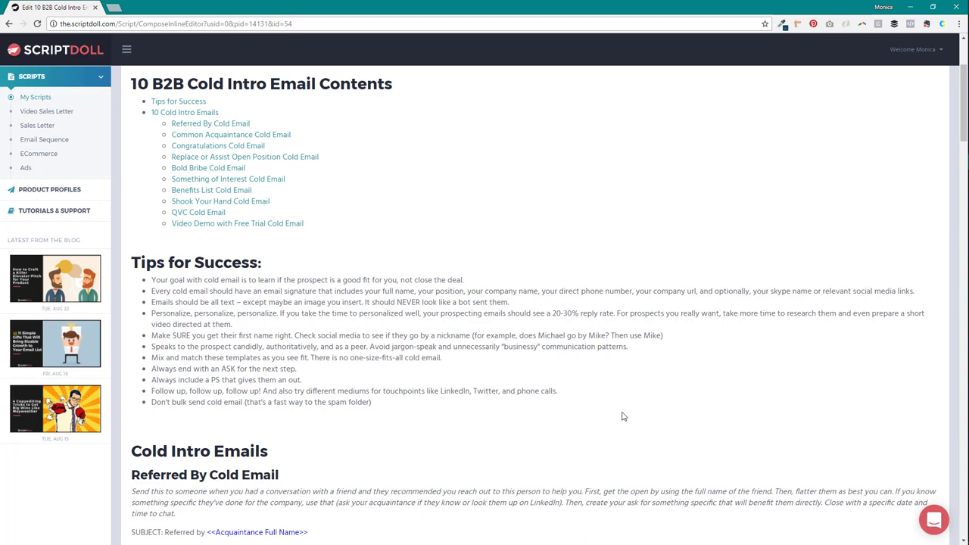
mouse_move(603, 442)
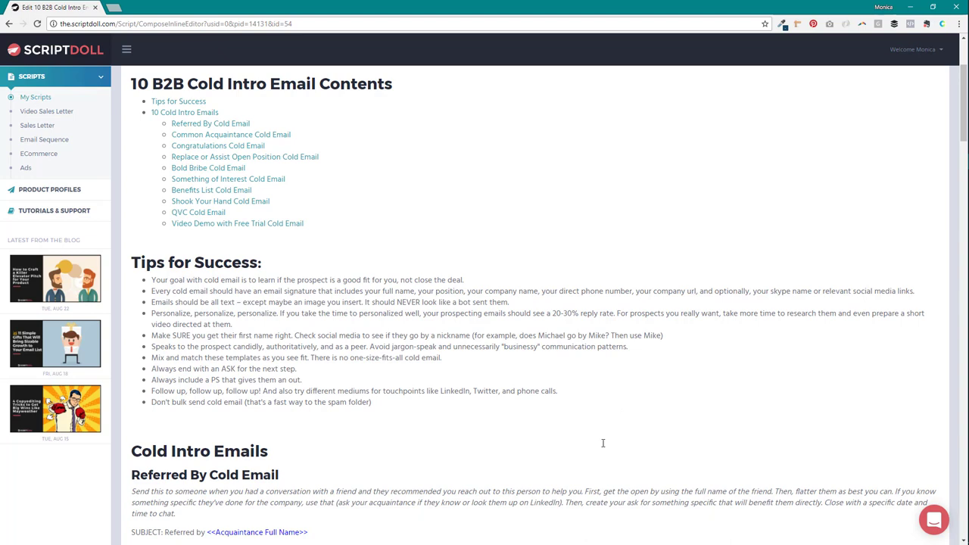
mouse_move(557, 422)
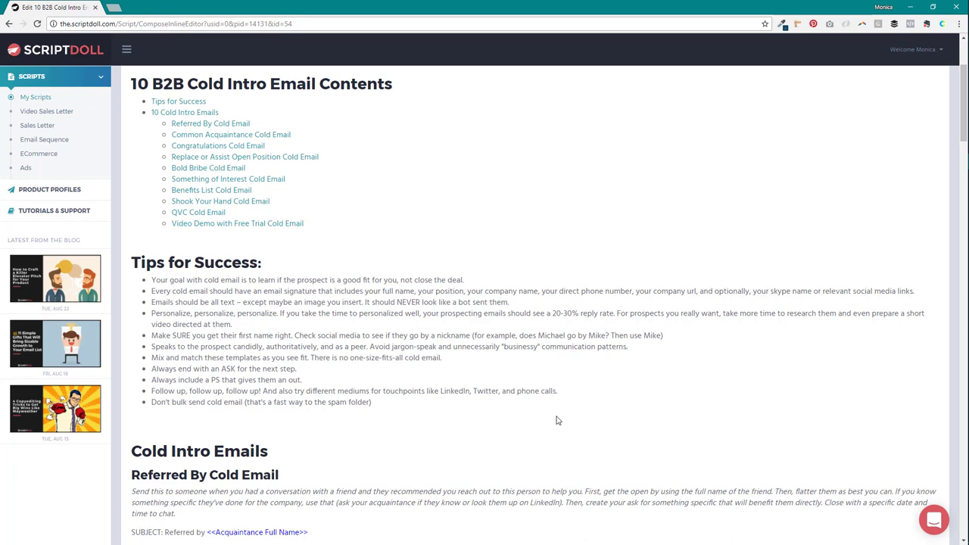
Scroll past Tips for Success to the full Referred By Cold Email template.
scroll(down, 3)
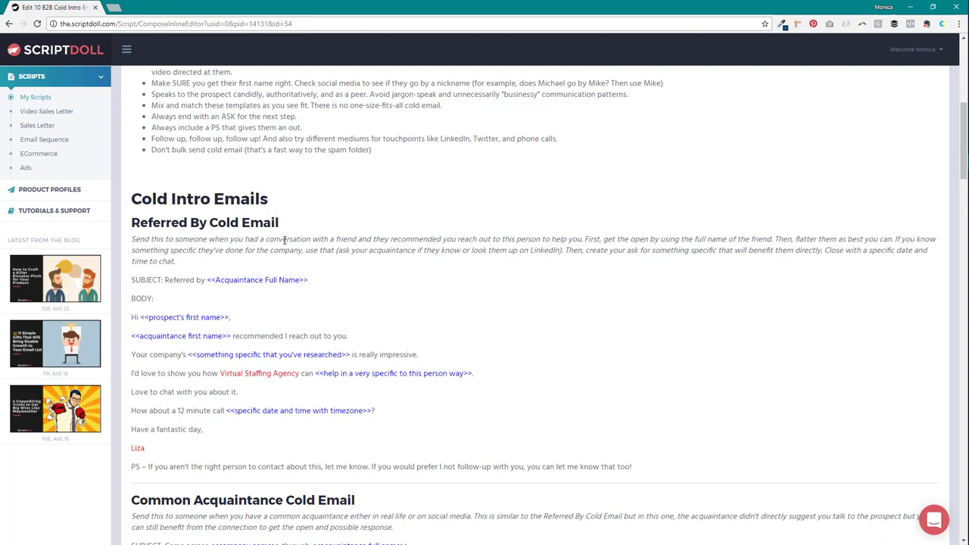
Scroll down to the full Common Acquaintance Cold Email template.
scroll(down, 3)
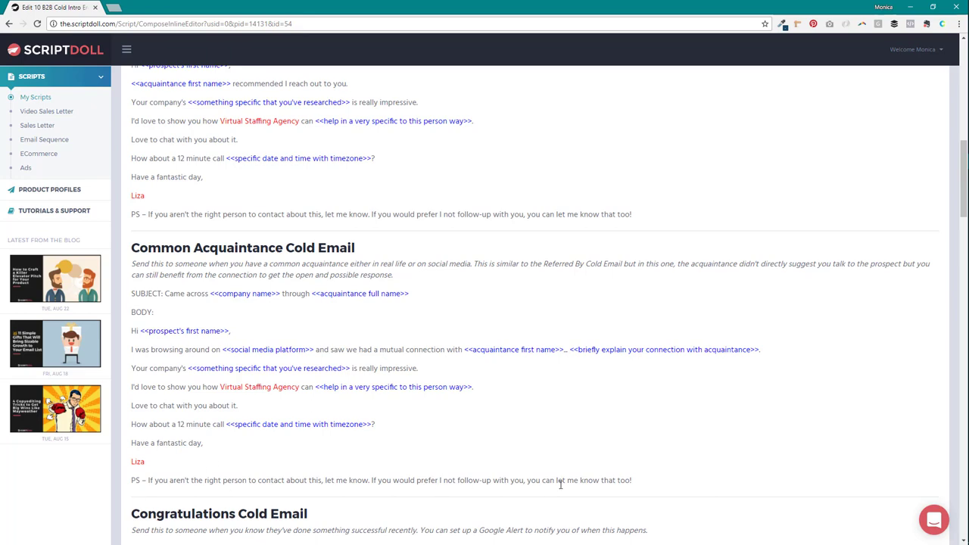
Scroll down until the Congratulations Cold Email template is fully visible.
scroll(down, 3)
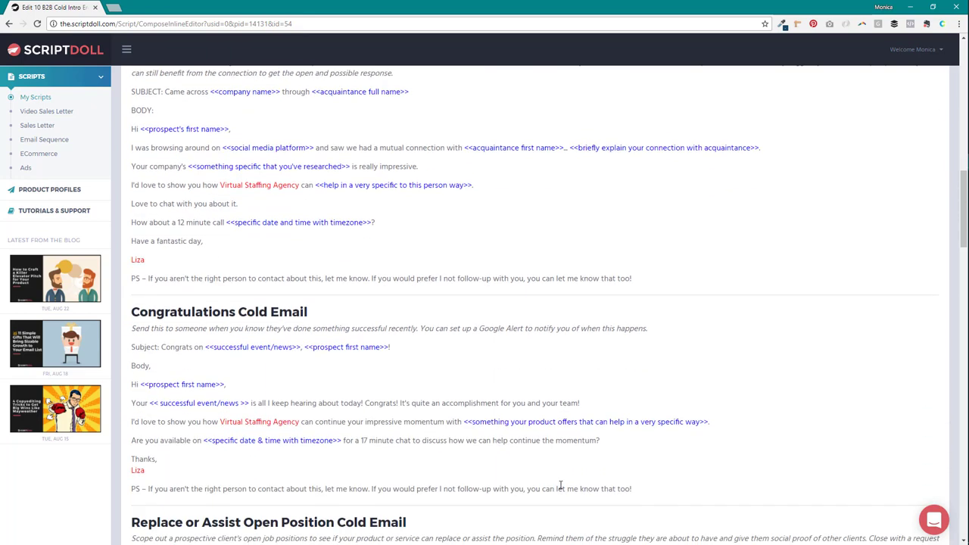
scroll(down, 3)
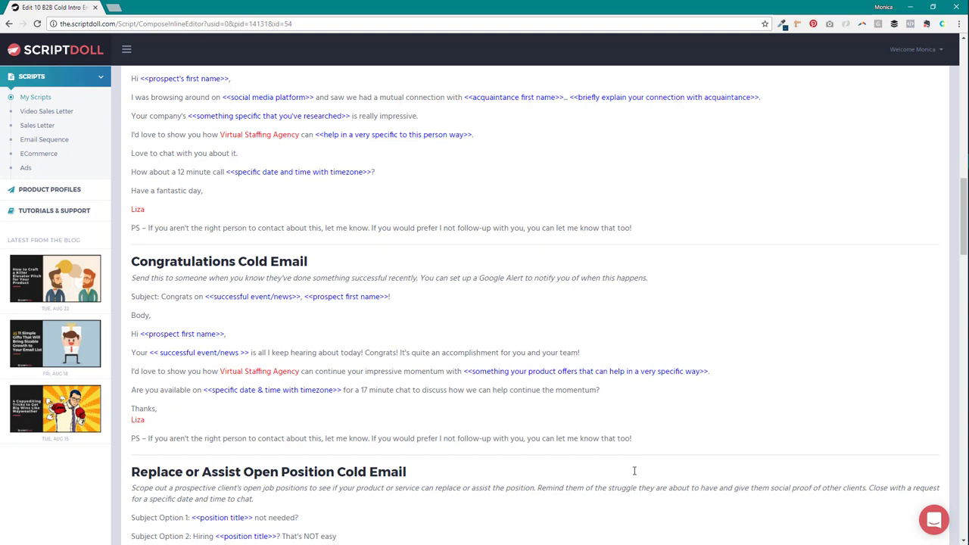
Scroll down to the complete Replace or Assist Open Position Cold Email template.
scroll(down, 3)
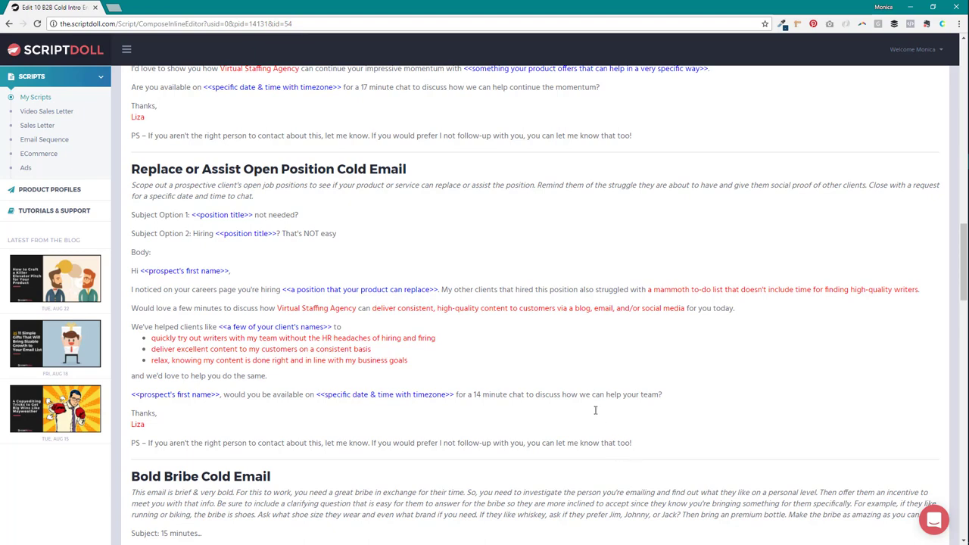
Scroll down until the Bold Bribe Cold Email template is fully visible.
scroll(down, 3)
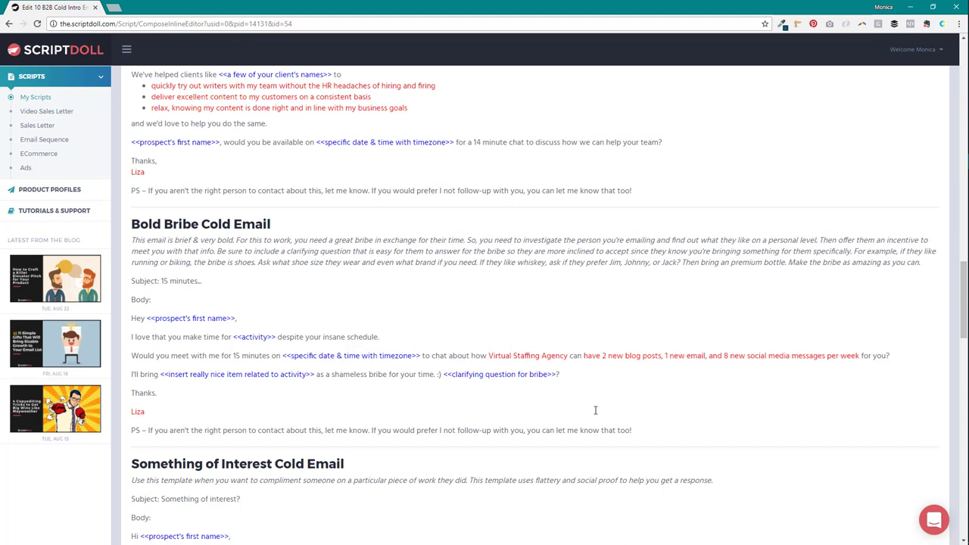
scroll(down, 3)
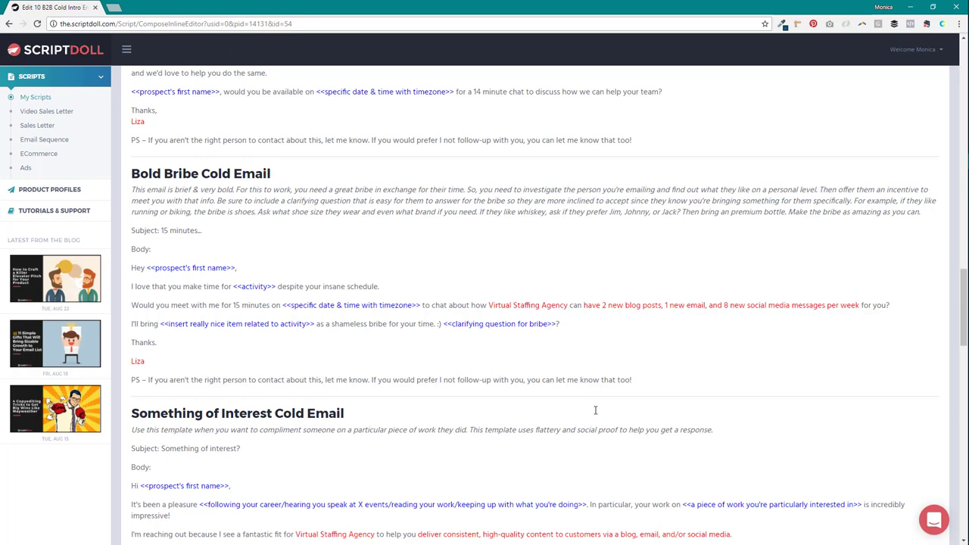
Scroll past Bold Bribe to the Something of Interest Cold Email template.
scroll(down, 3)
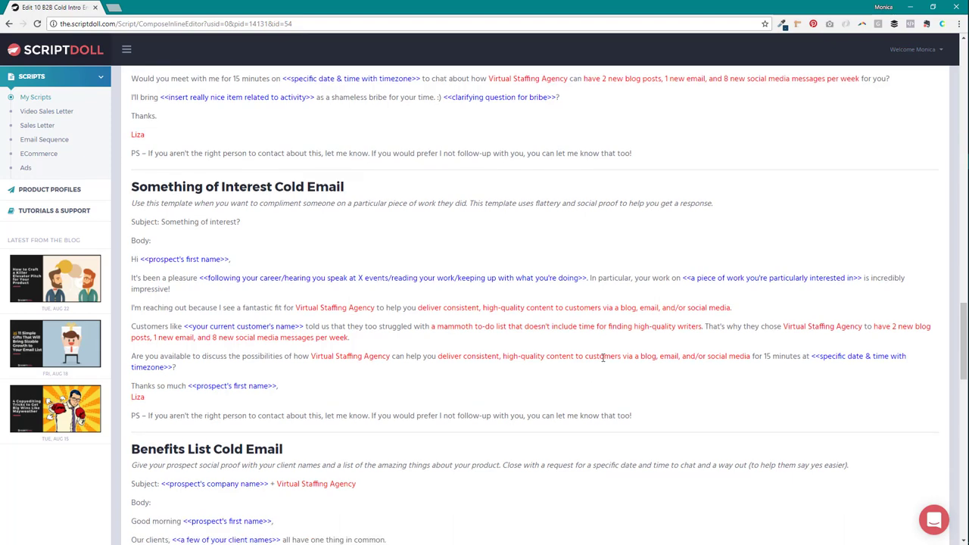
scroll(down, 3)
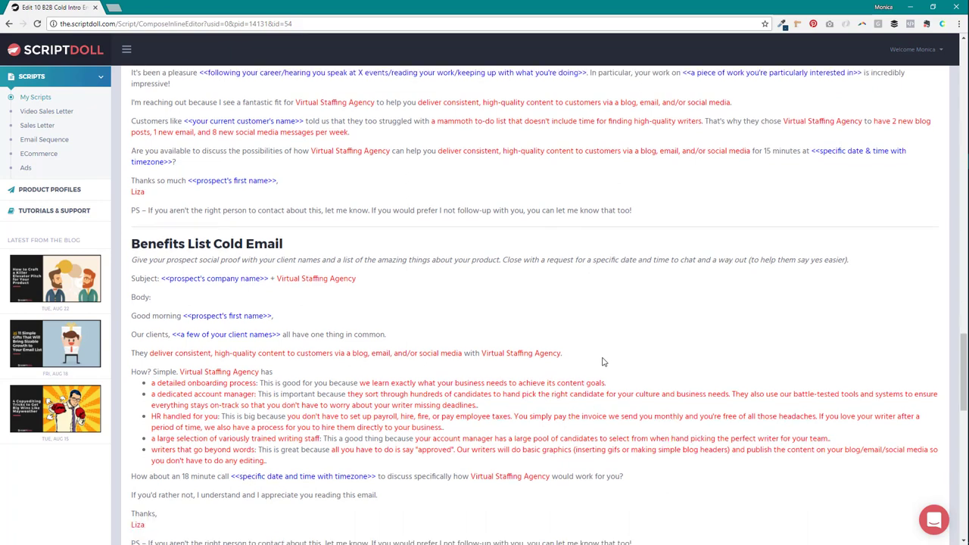
Scroll to show the whole Benefits List and Shook Your Hand Cold Email templates.
scroll(down, 3)
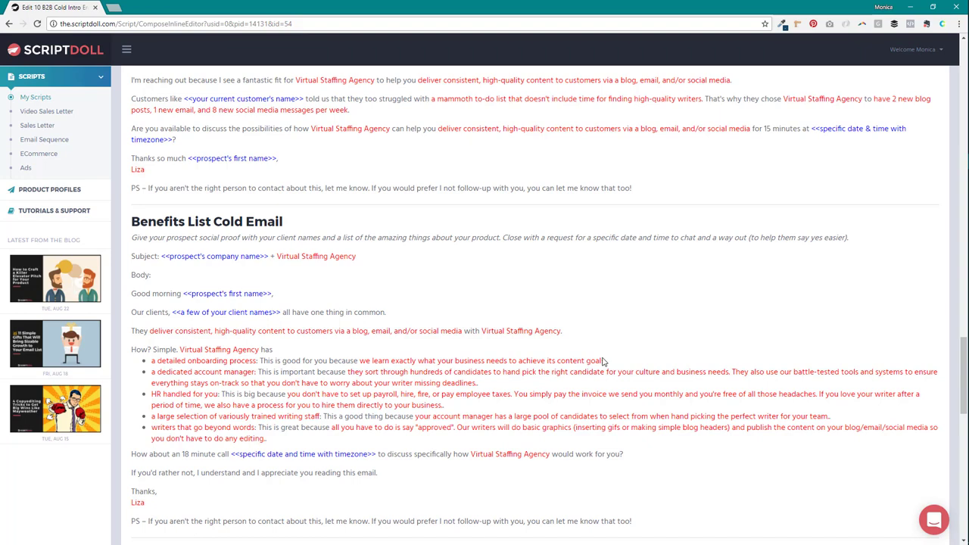
scroll(down, 3)
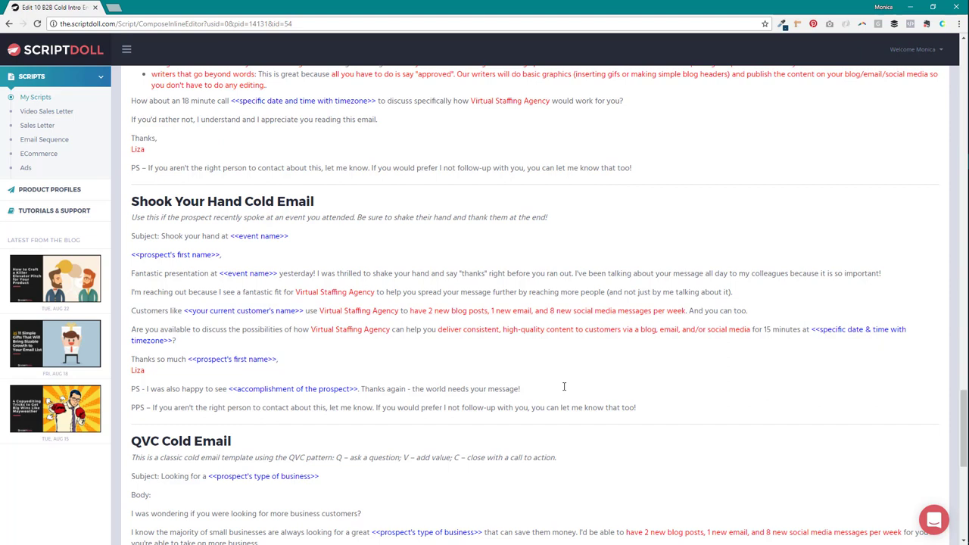
mouse_move(514, 458)
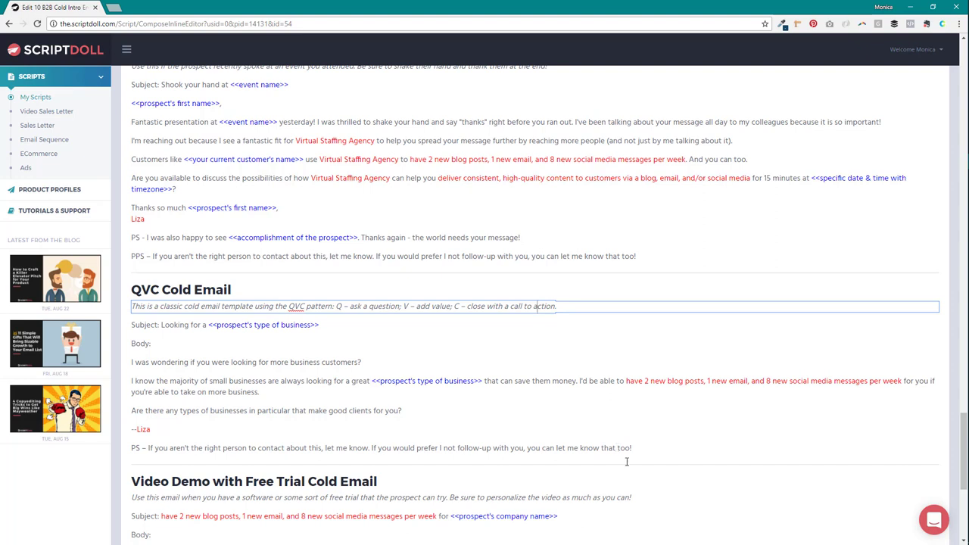
Scroll to the script's end past QVC and Video Demo with Free Trial, reaching the save/download buttons.
scroll(down, 3)
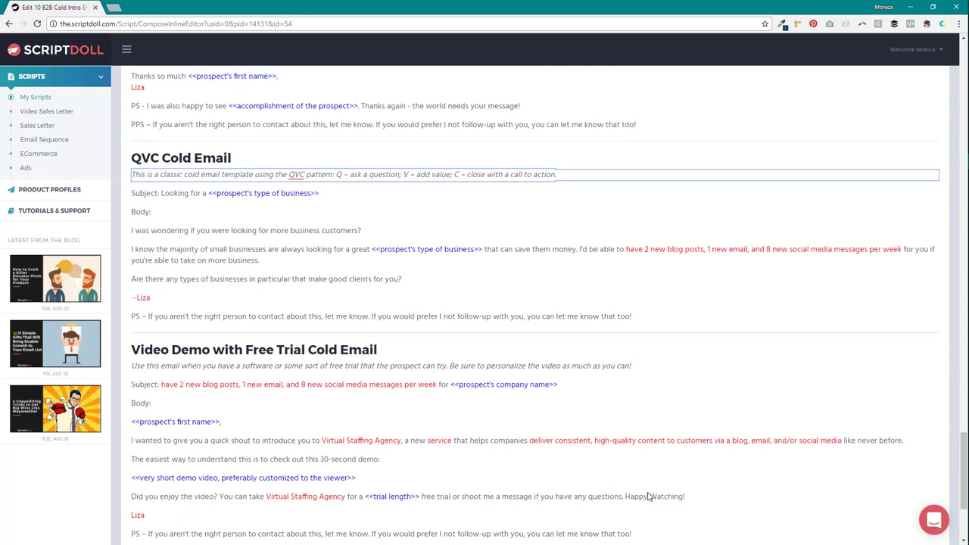
scroll(down, 3)
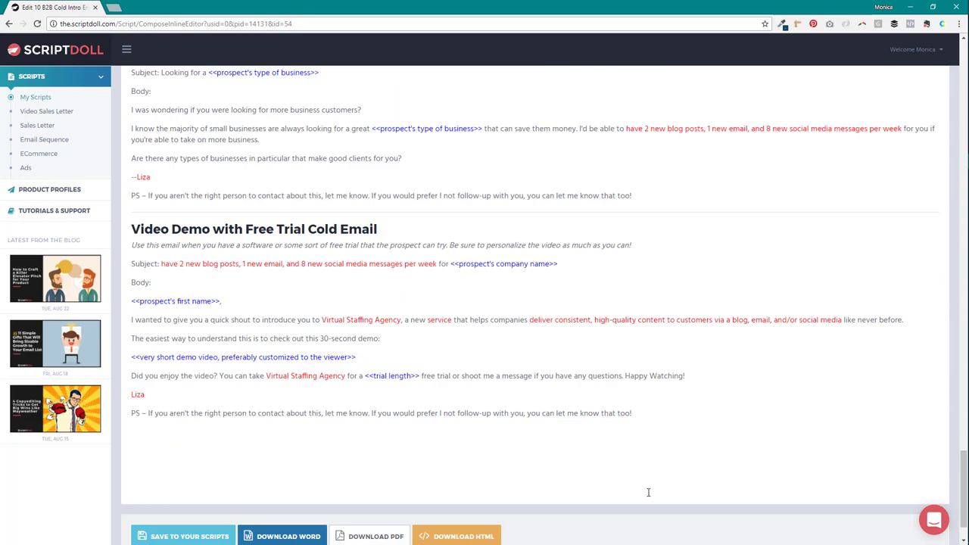